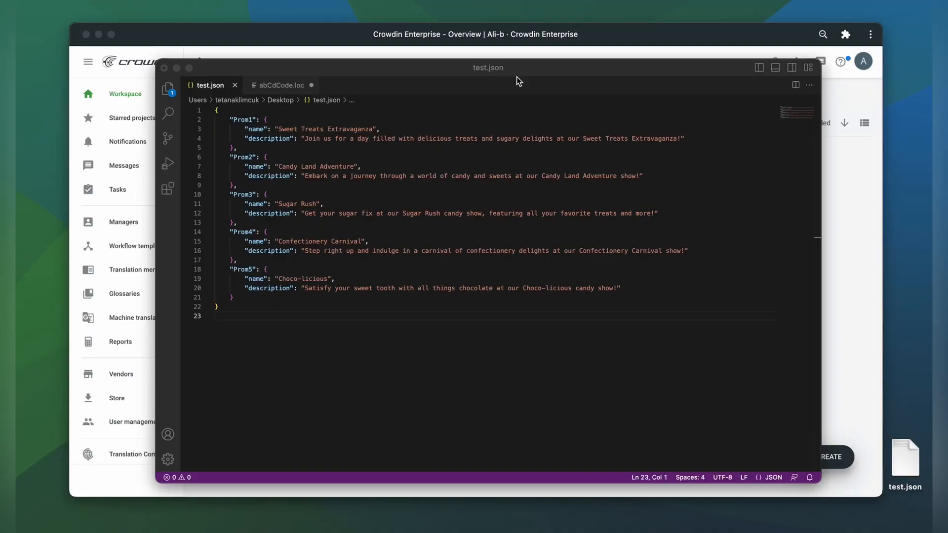
pyautogui.moveTo(180, 168)
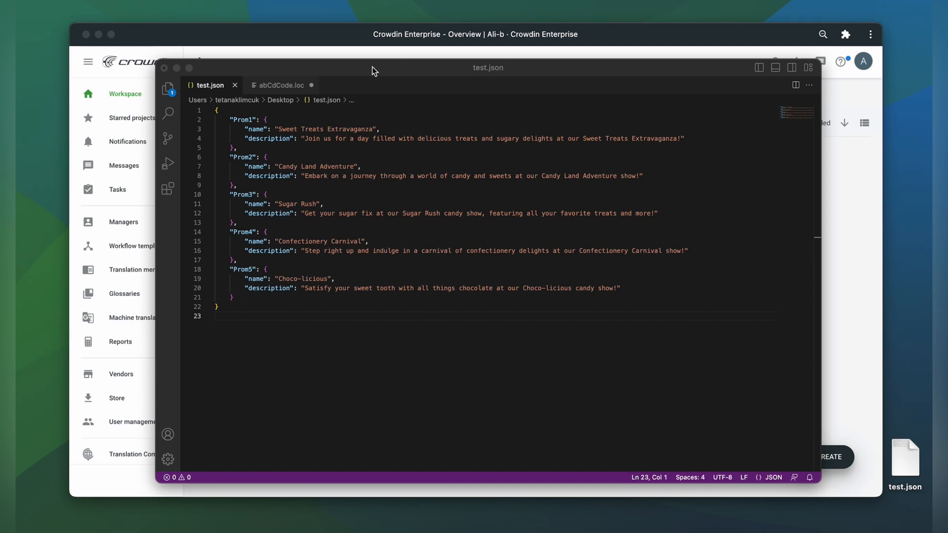
pyautogui.moveTo(199, 119)
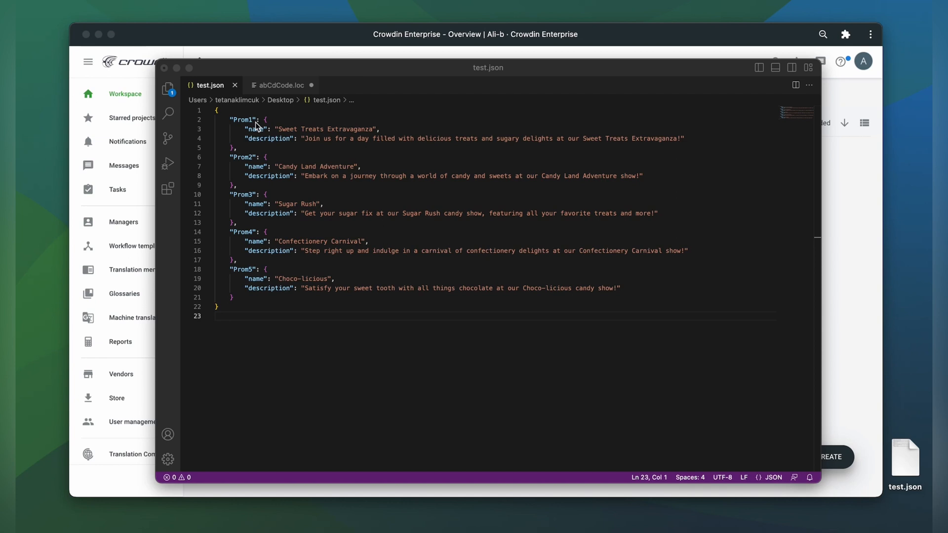
pyautogui.moveTo(237, 131)
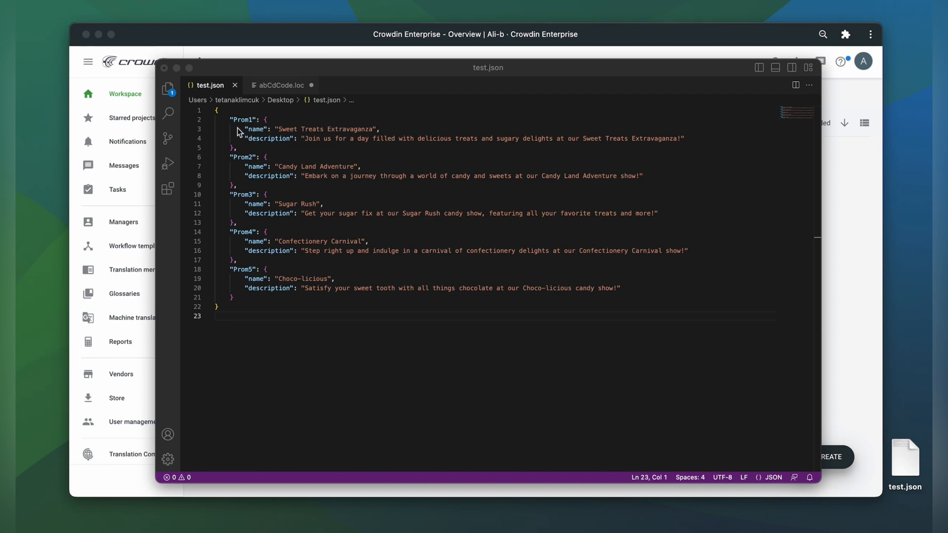
pyautogui.moveTo(687, 140)
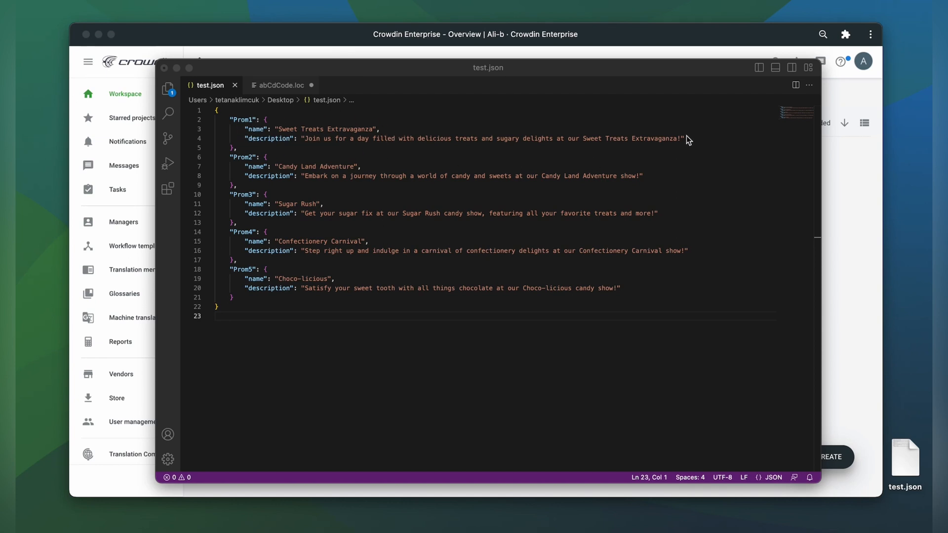
pyautogui.moveTo(246, 146)
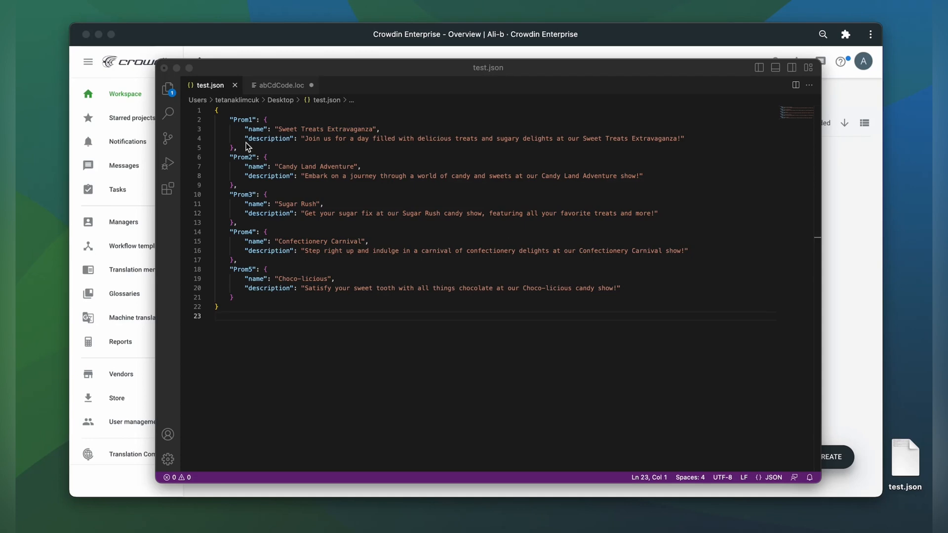
pyautogui.moveTo(115, 401)
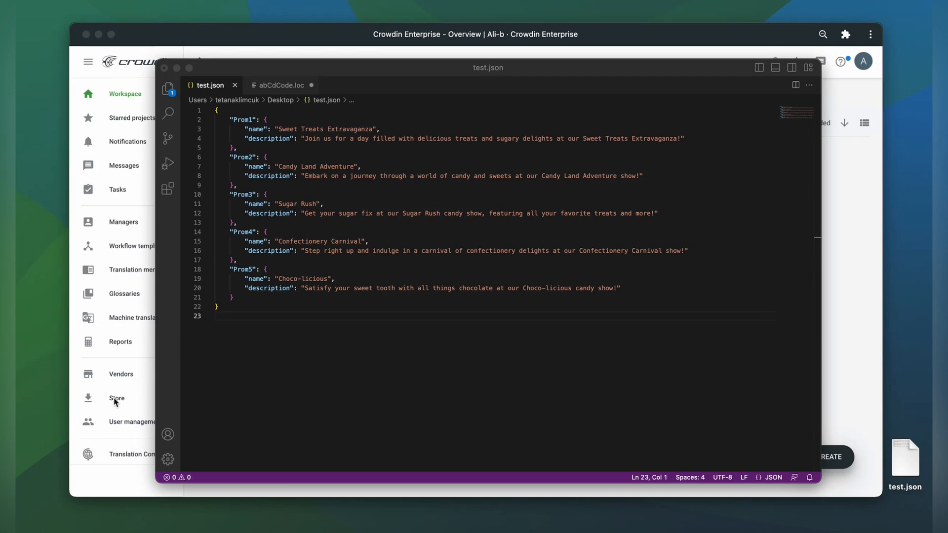
# - Search the Store for 'file' and start installing File Import Tweak
pyautogui.click(116, 398)
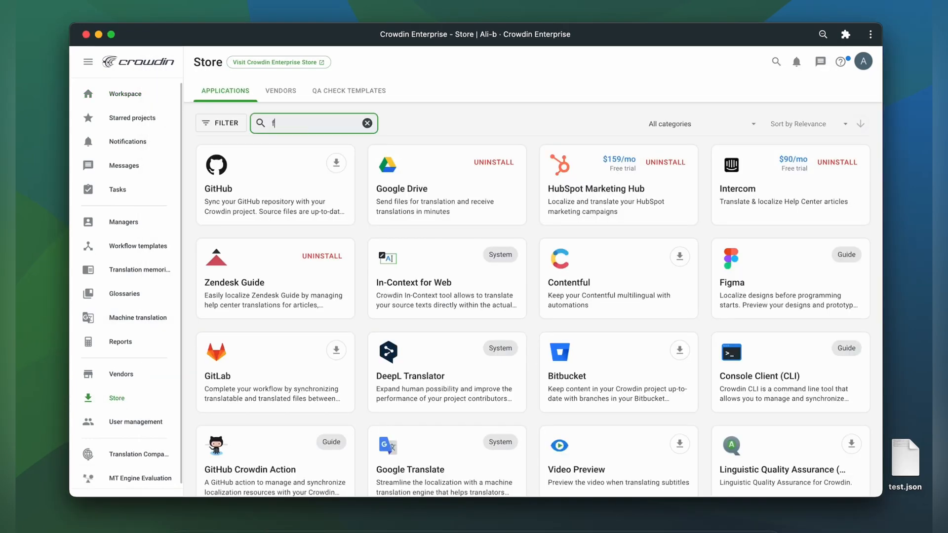
pyautogui.write('ile')
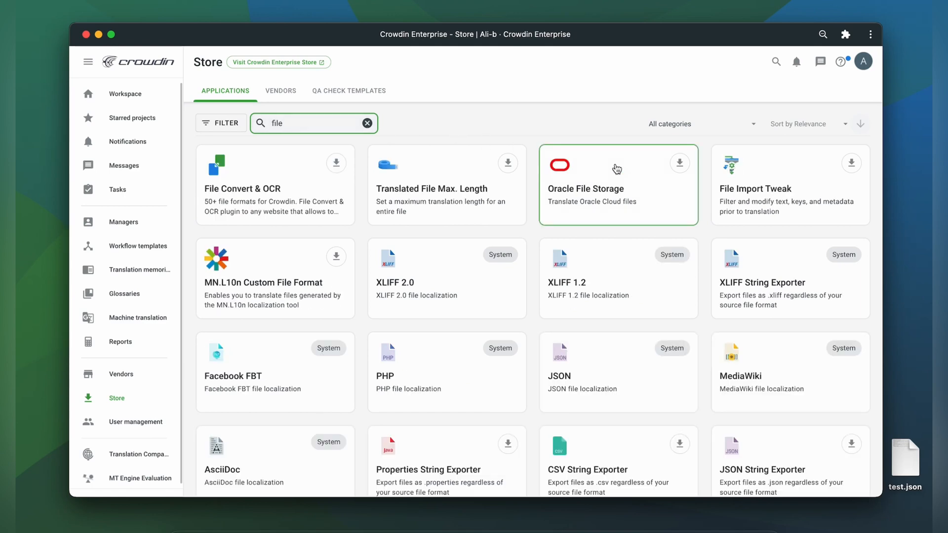
pyautogui.click(851, 162)
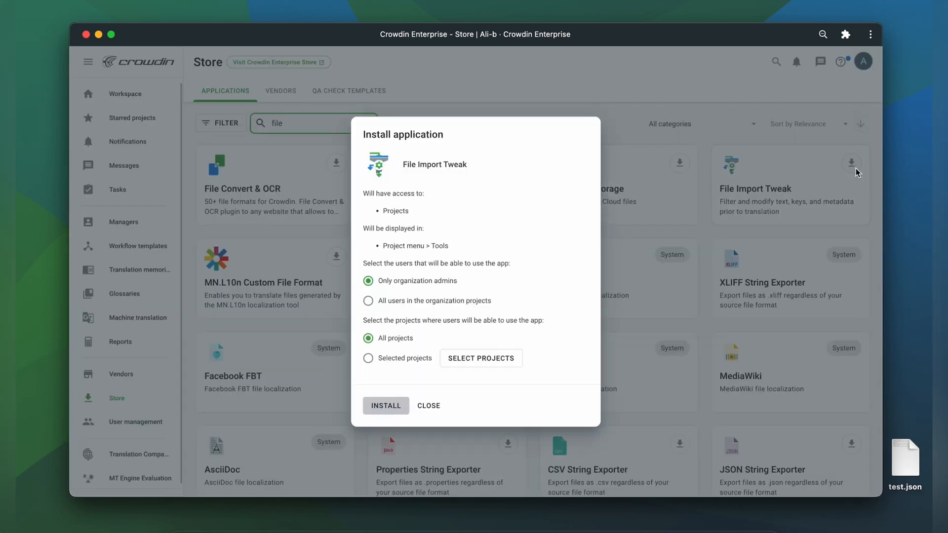
pyautogui.moveTo(481, 358)
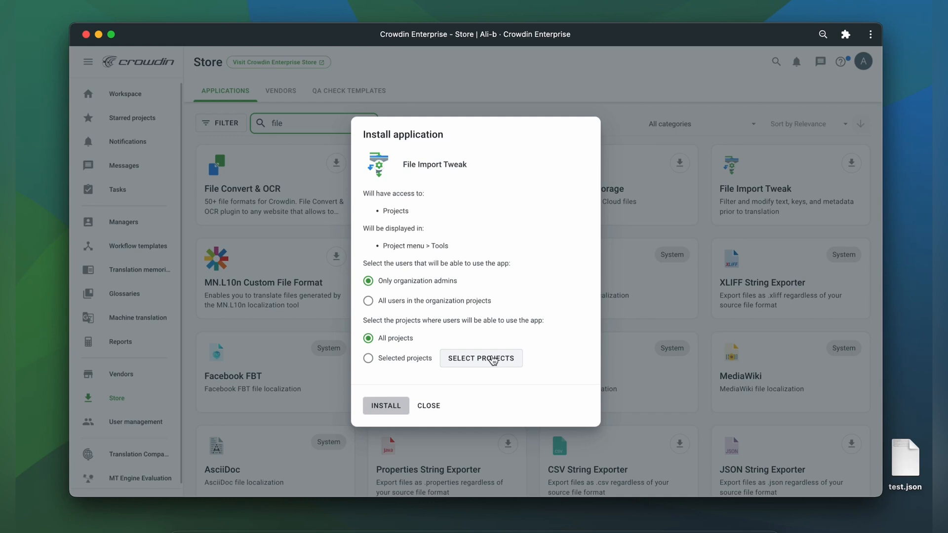
# - Restrict File Import Tweak to the Introduction Demo project and complete the installation
pyautogui.click(481, 358)
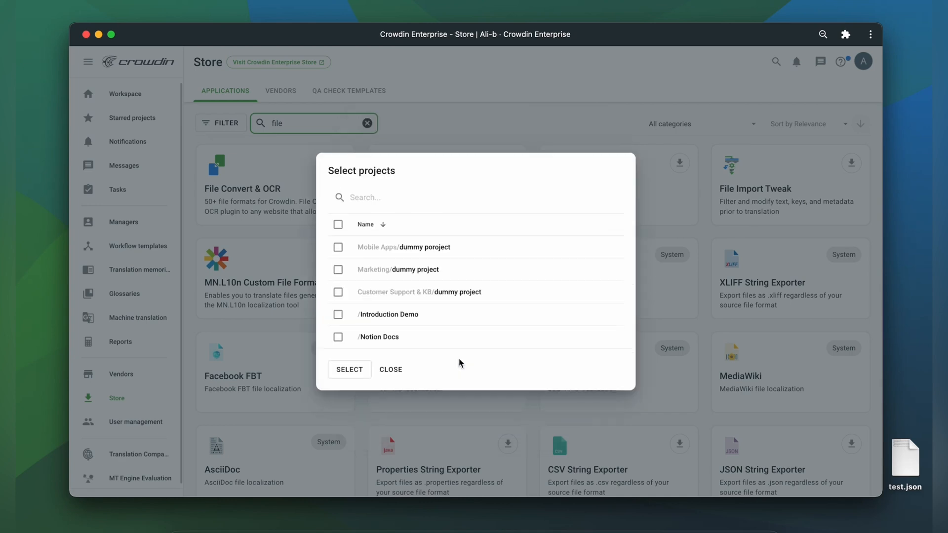
pyautogui.moveTo(401, 318)
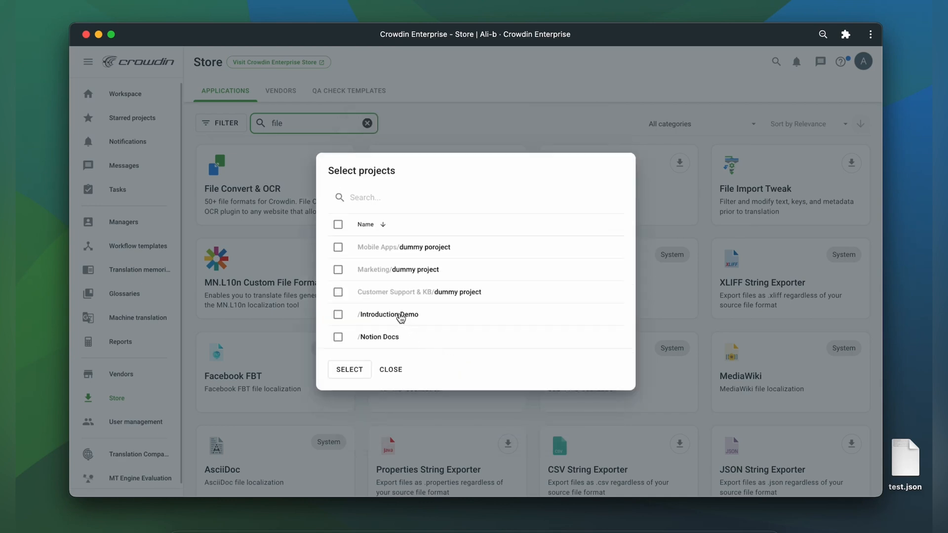
pyautogui.click(349, 369)
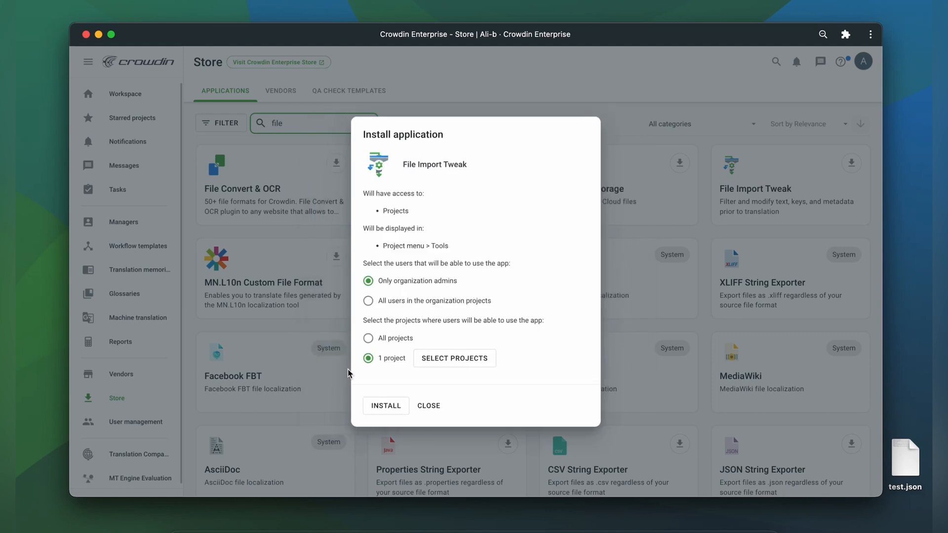
pyautogui.moveTo(385, 406)
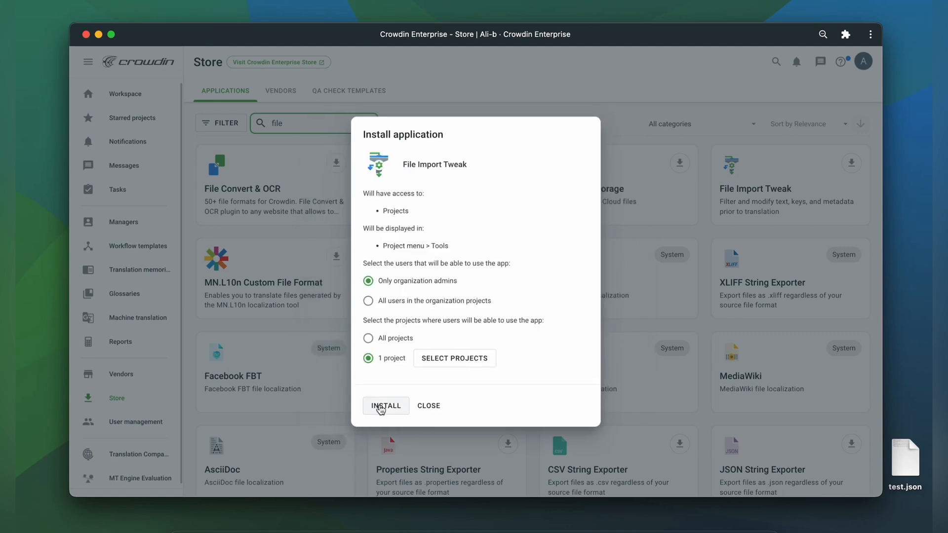
pyautogui.click(386, 405)
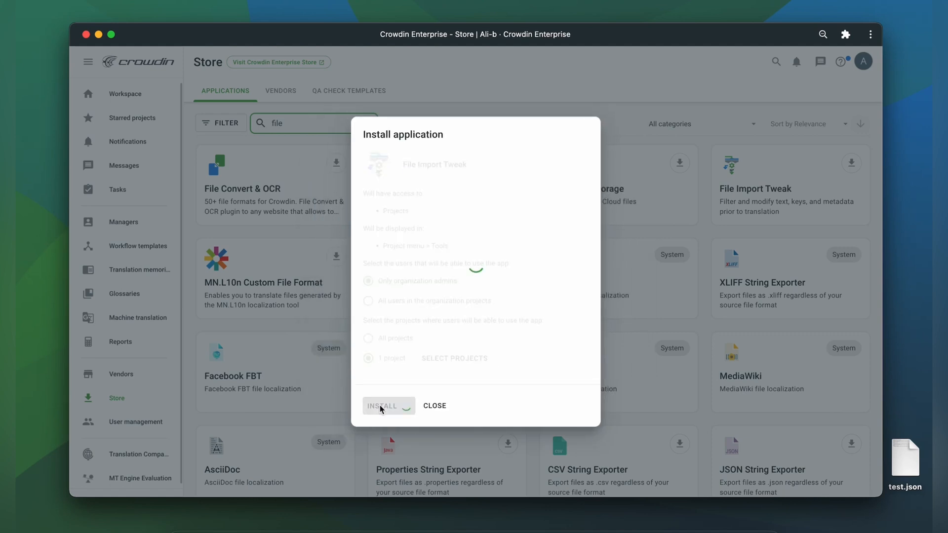
pyautogui.click(383, 406)
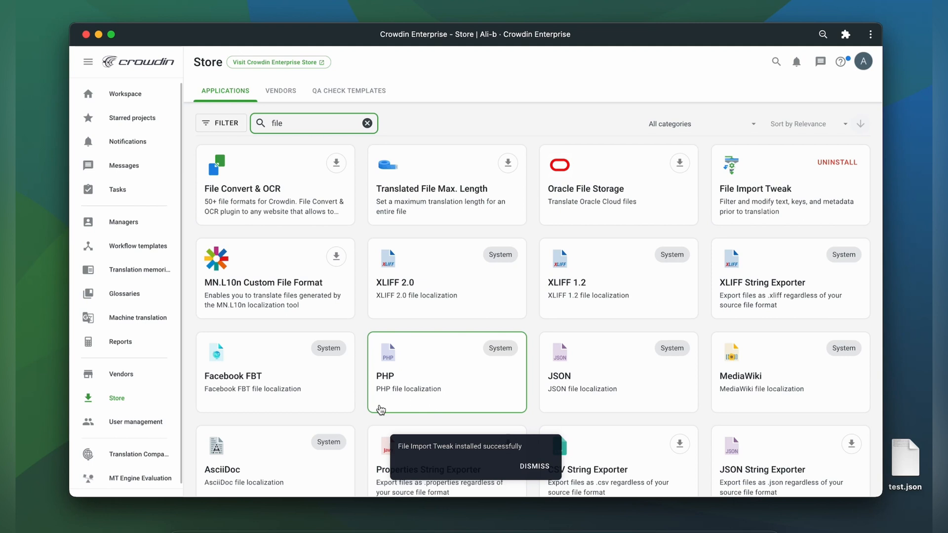
pyautogui.click(534, 467)
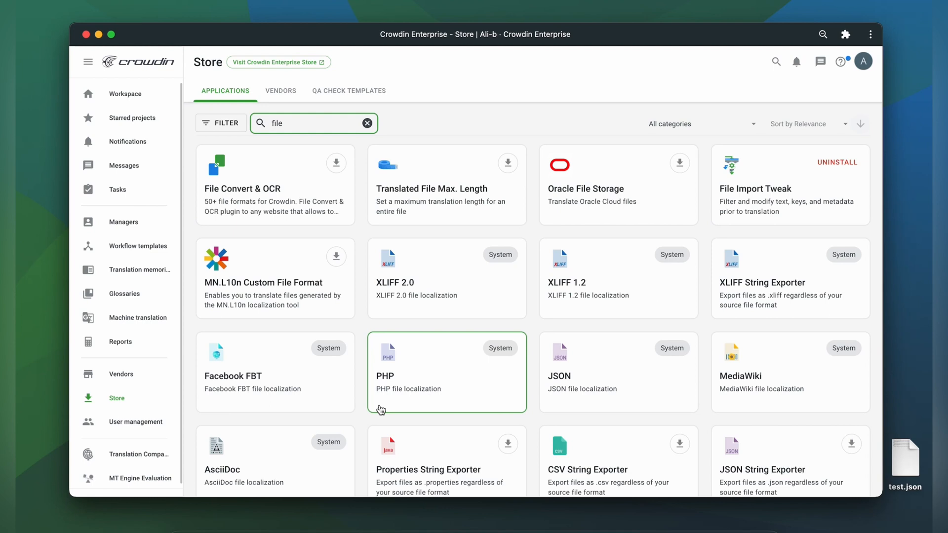
pyautogui.moveTo(125, 93)
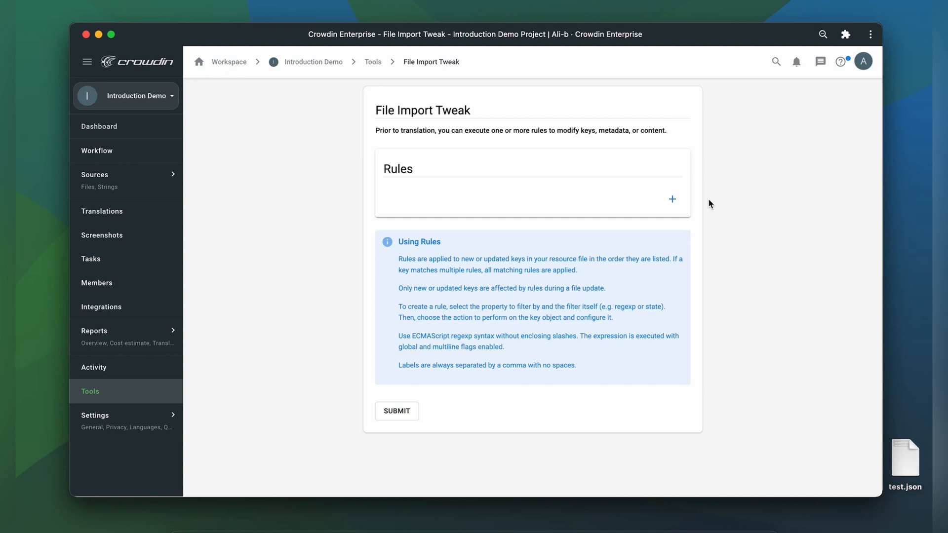
# - Add a new blank rule on the File Import Tweak page
pyautogui.click(671, 199)
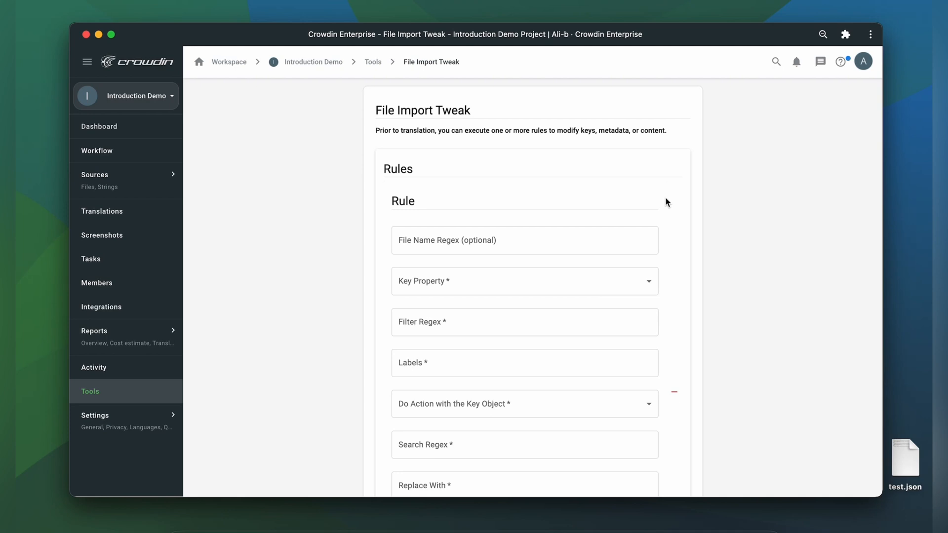
# - Create a rule for .*\.json files limiting keys matching name$ to 30 characters
pyautogui.click(523, 240)
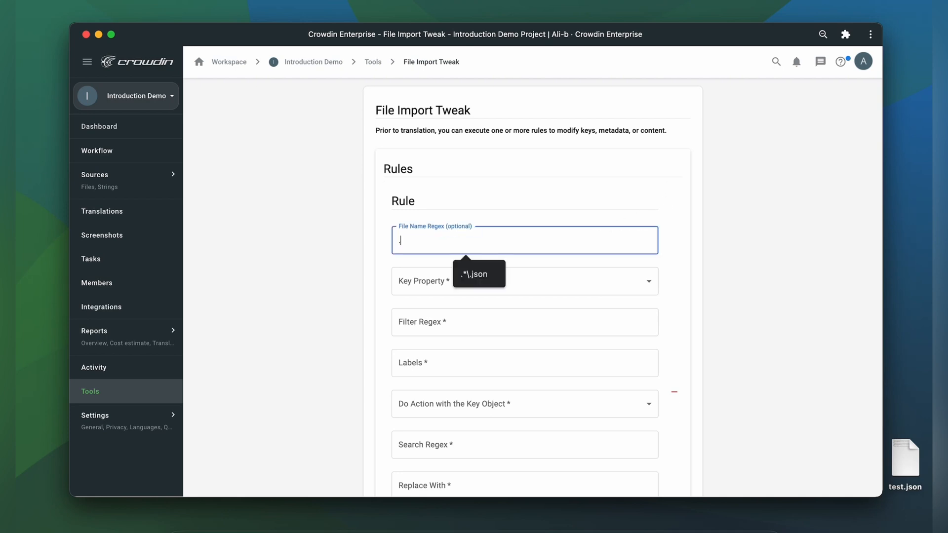
pyautogui.write('.*\\.json')
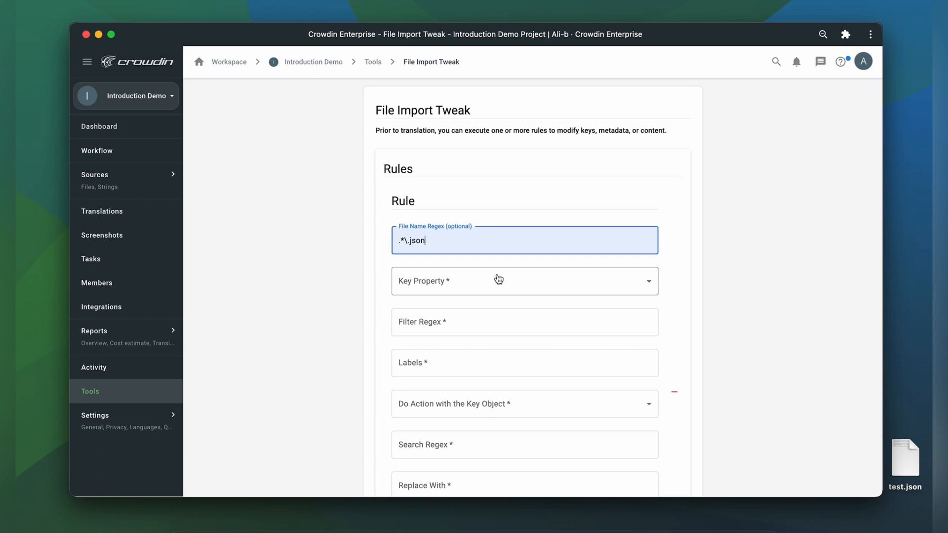
pyautogui.moveTo(384, 267)
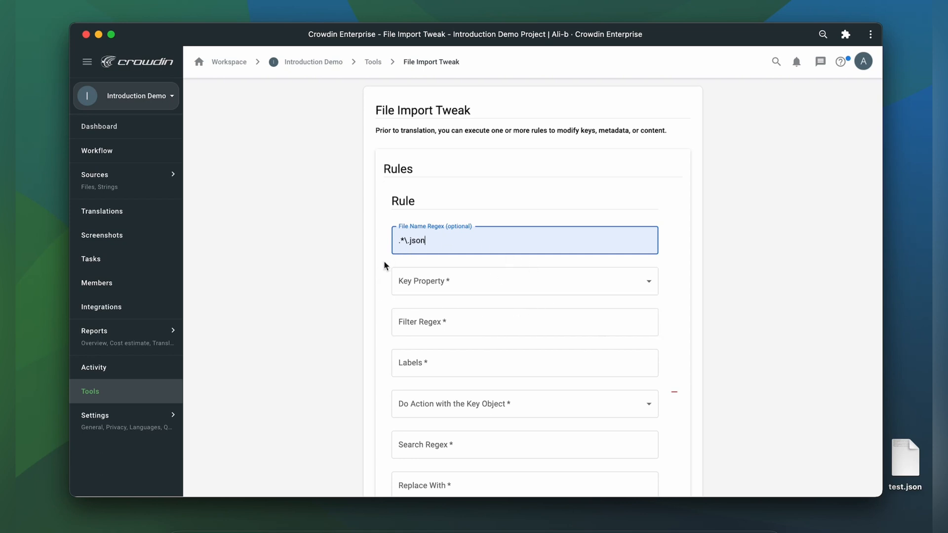
pyautogui.moveTo(375, 291)
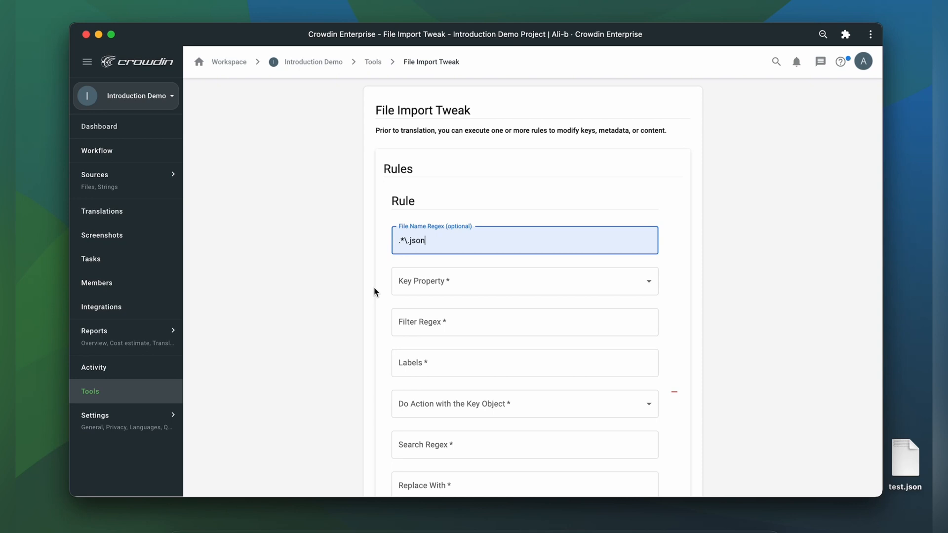
pyautogui.click(523, 280)
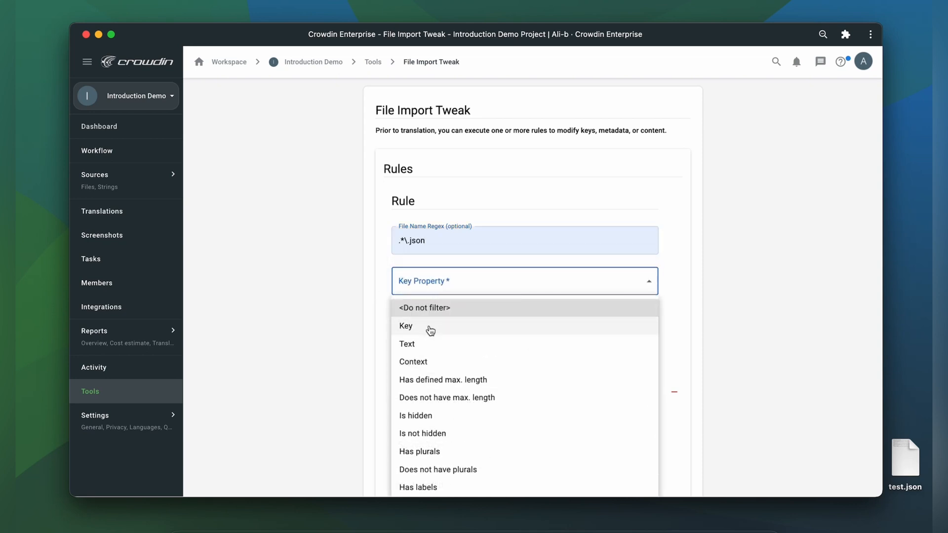
pyautogui.click(405, 326)
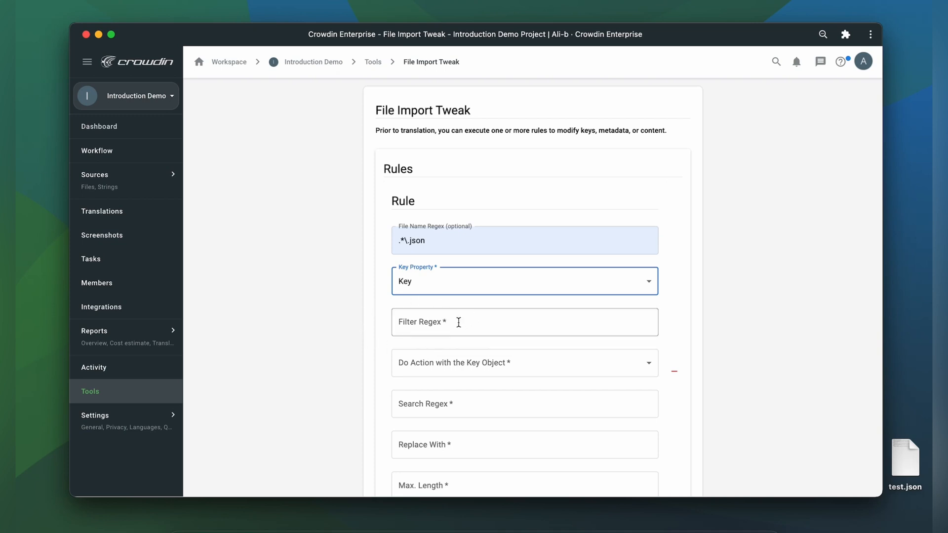
pyautogui.write('name$')
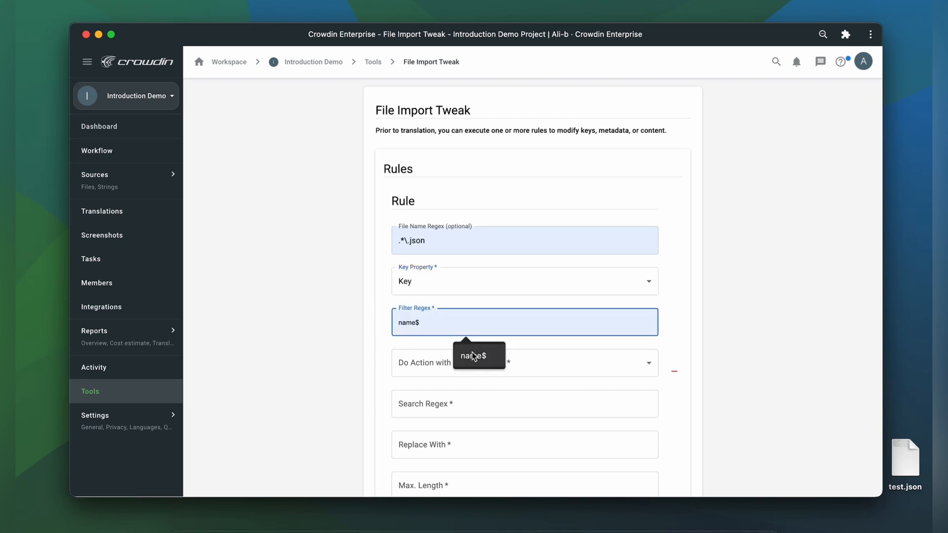
pyautogui.click(523, 362)
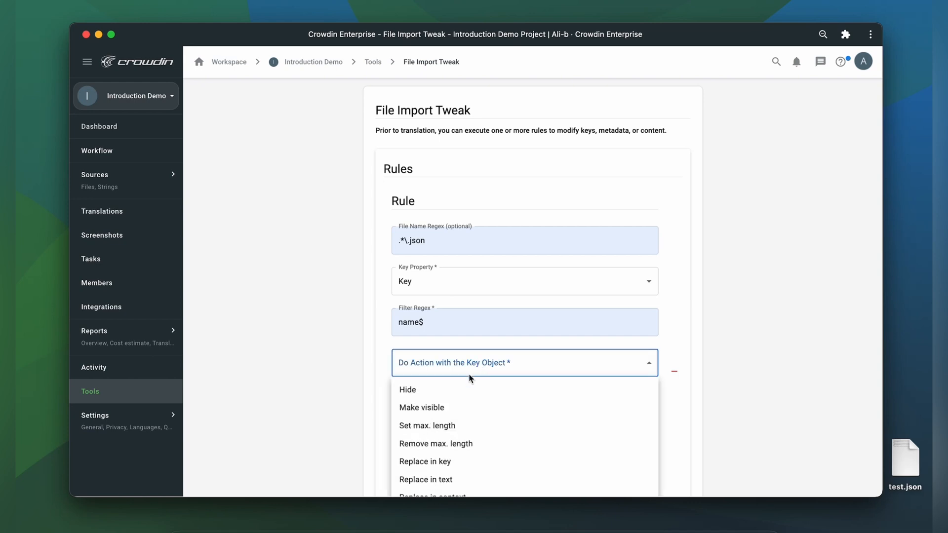
pyautogui.click(426, 425)
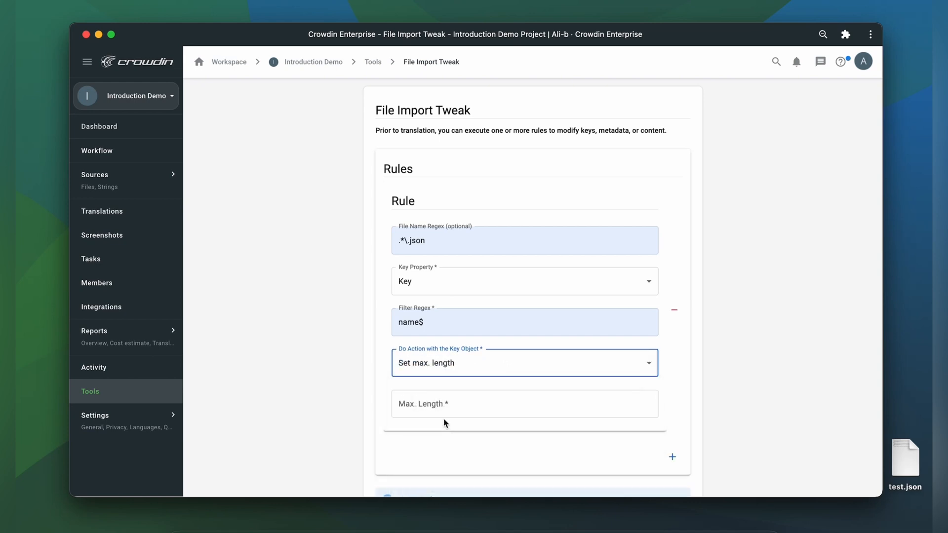
pyautogui.write('30')
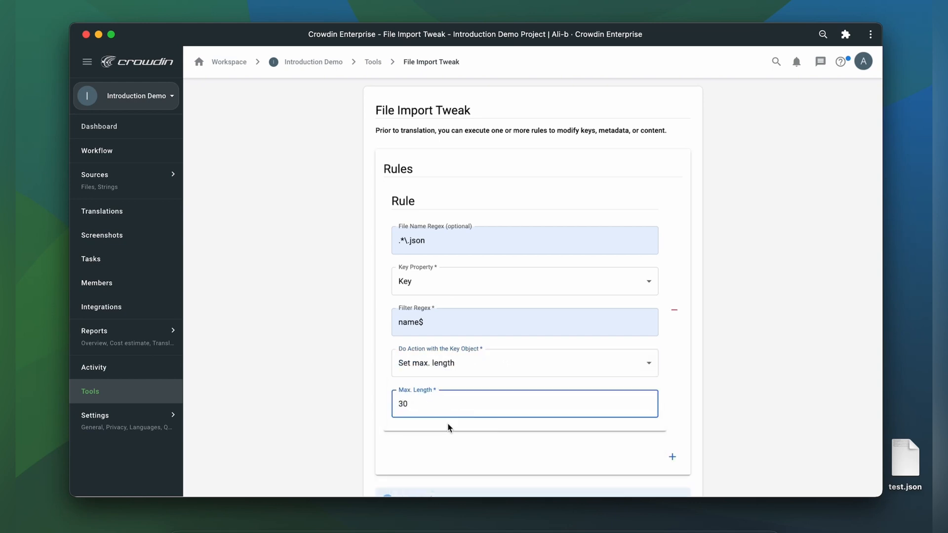
# - Add a second rule limiting description$ keys to 90 characters and save the rules
pyautogui.click(672, 457)
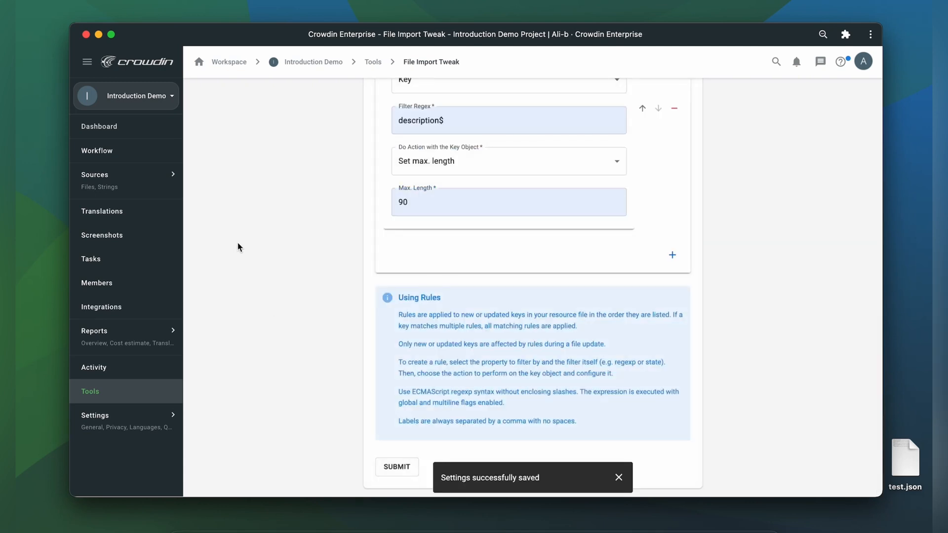
pyautogui.click(95, 175)
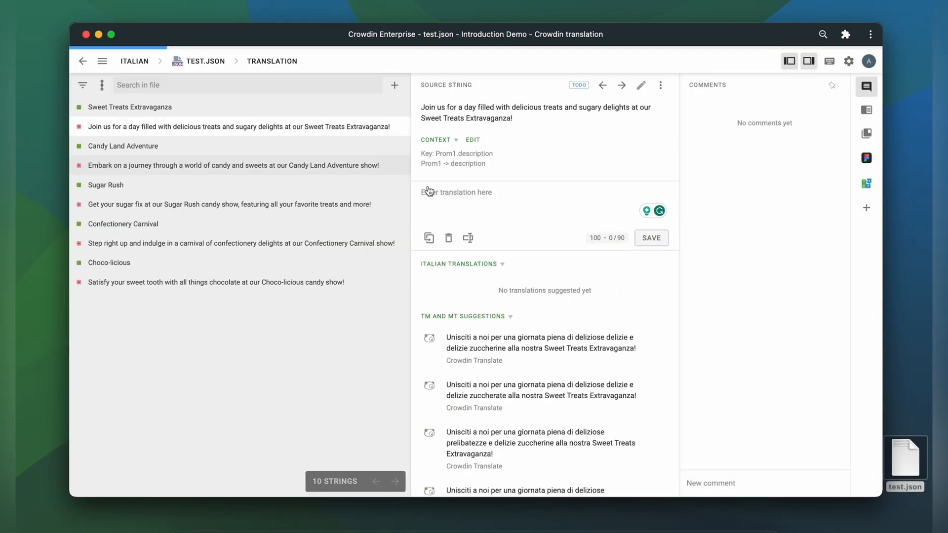
# - Select the Sweet Treats Extravaganza string in test.json to check its 30-character limit
pyautogui.click(129, 107)
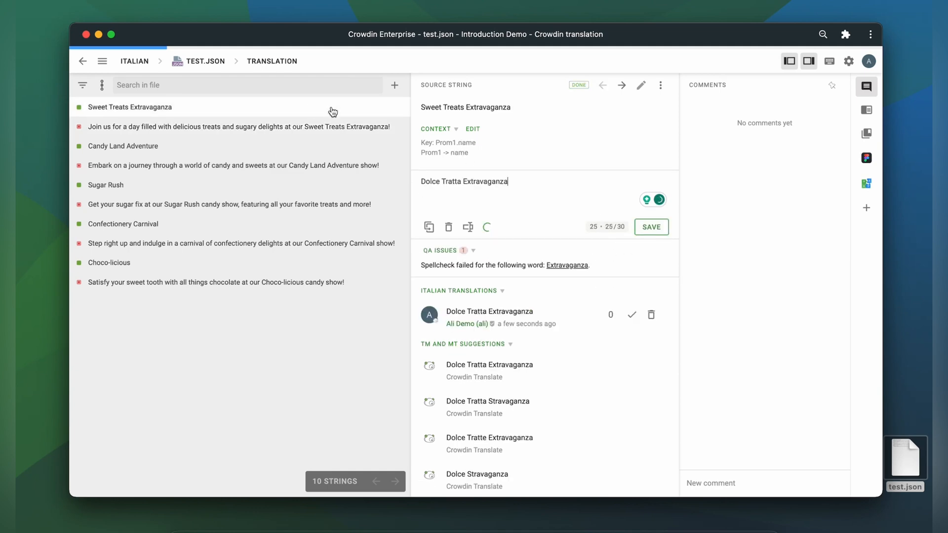